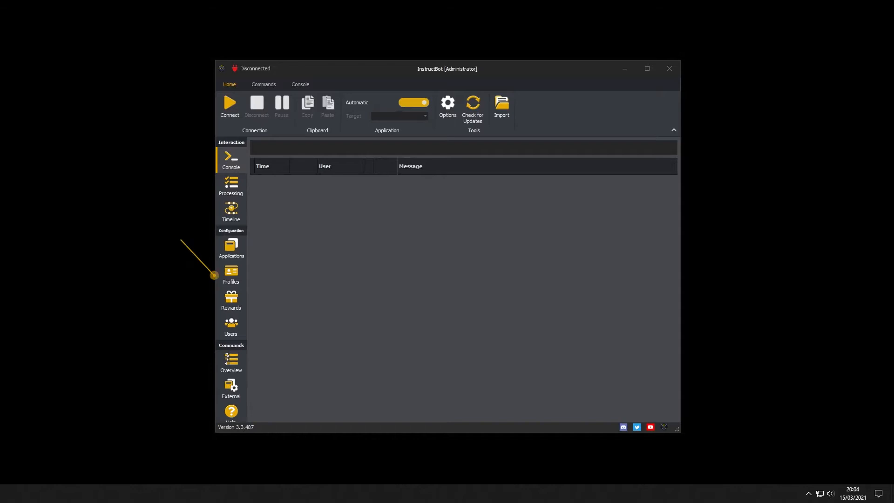
mouse_move(230, 277)
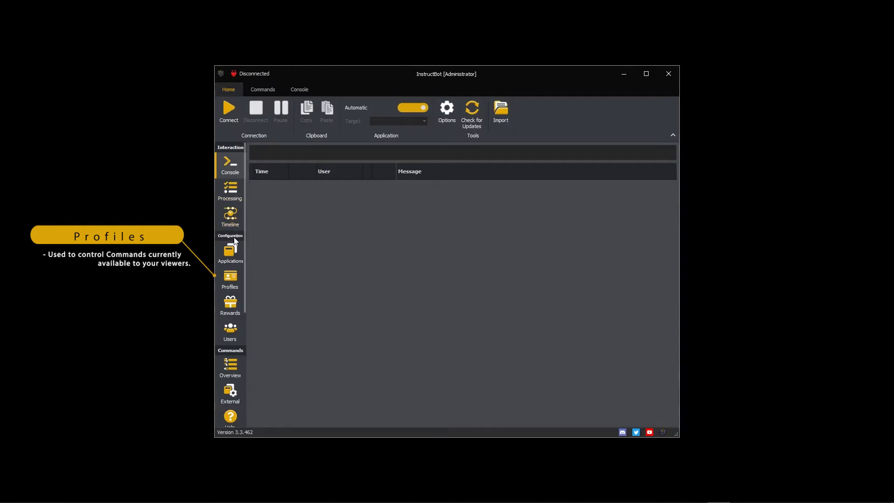
Switch from the console log to the Applications configuration page
click(230, 276)
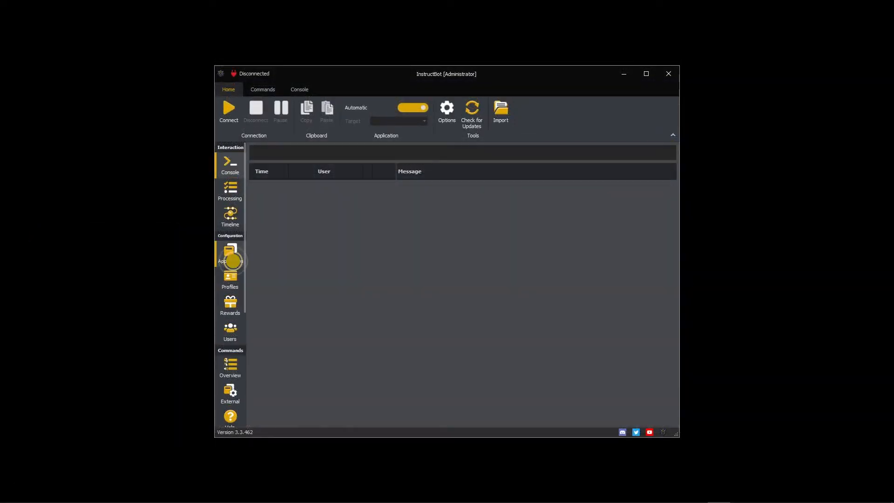
click(230, 252)
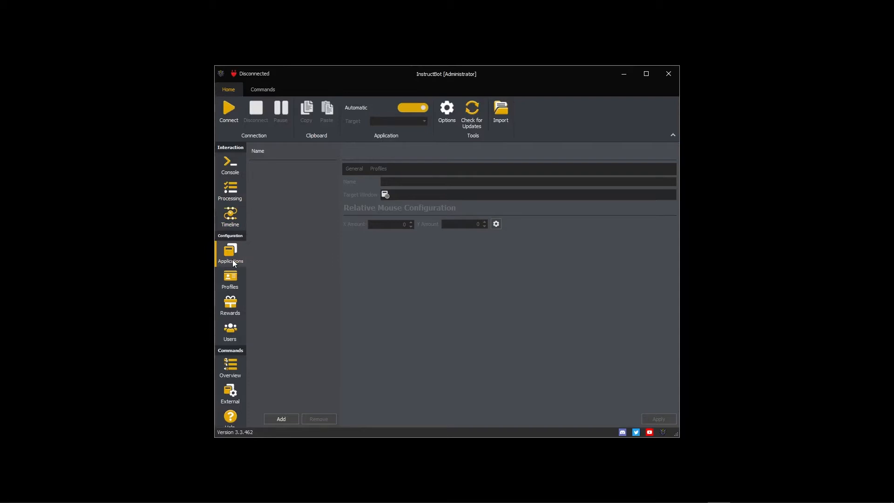
On the Profiles page, add a new profile and name it Common
click(230, 274)
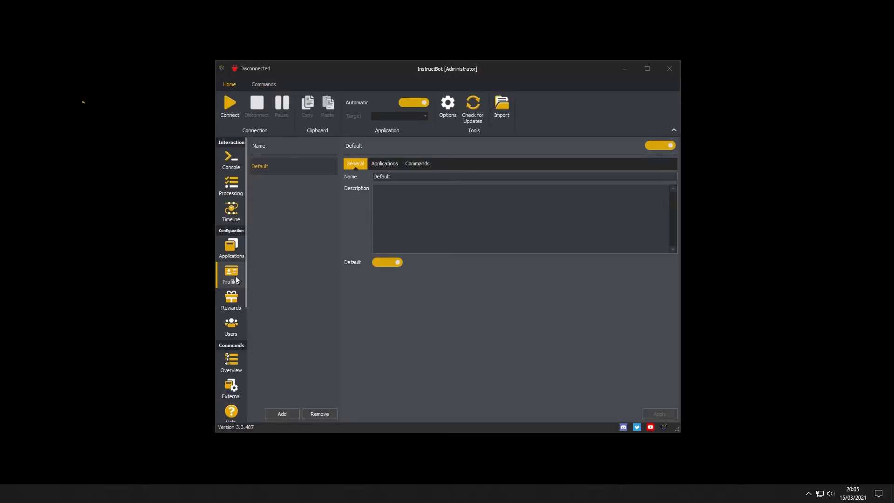
click(281, 413)
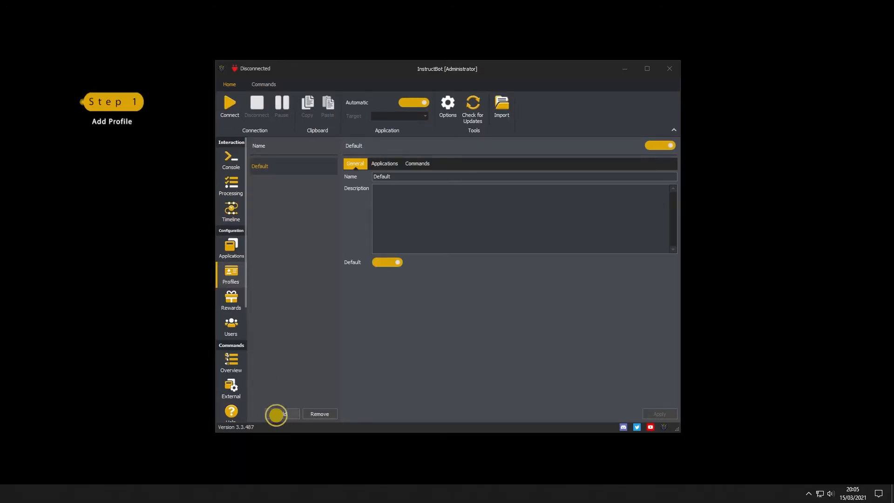
click(281, 413)
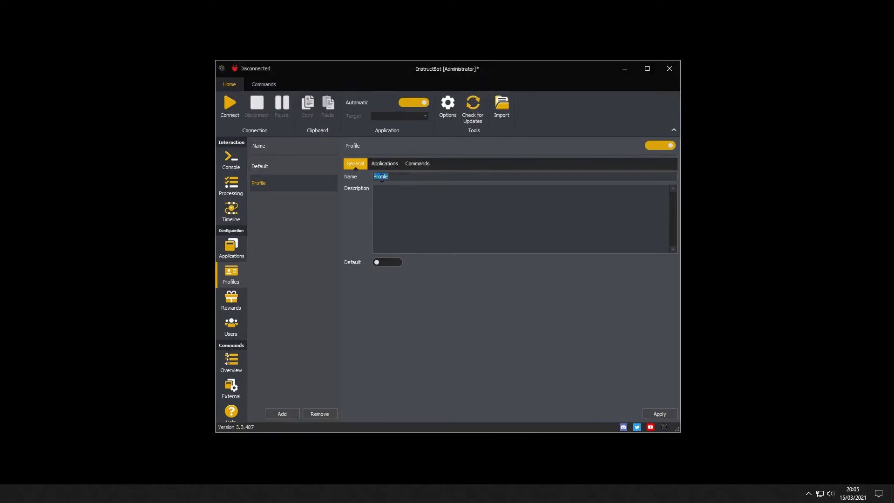
text(Common)
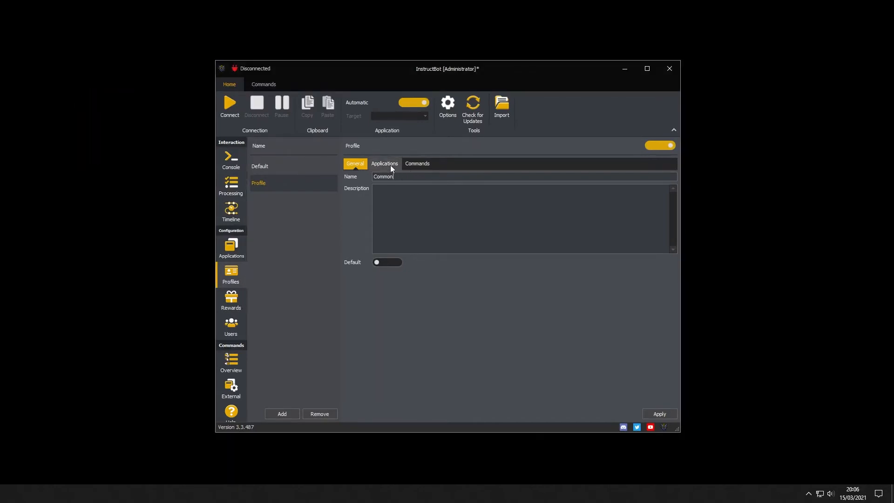
Give the Common profile all five applications and the Alt F4 command, leaving it switched on
click(383, 164)
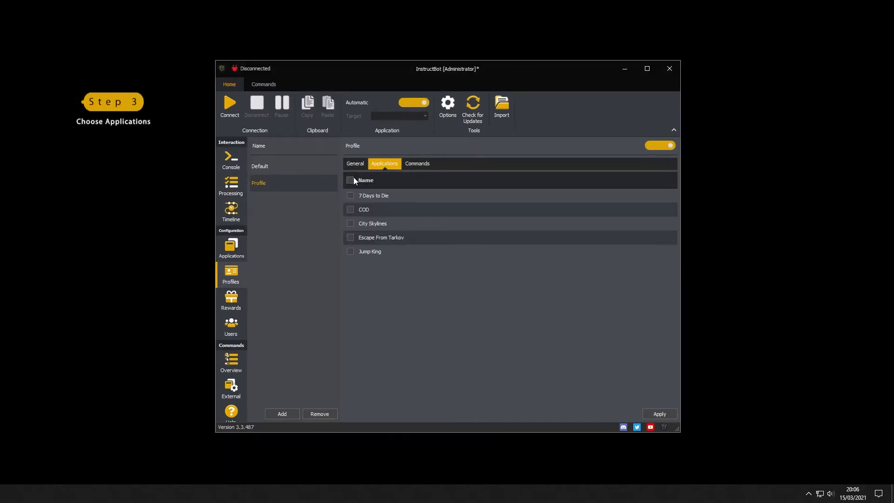
click(350, 180)
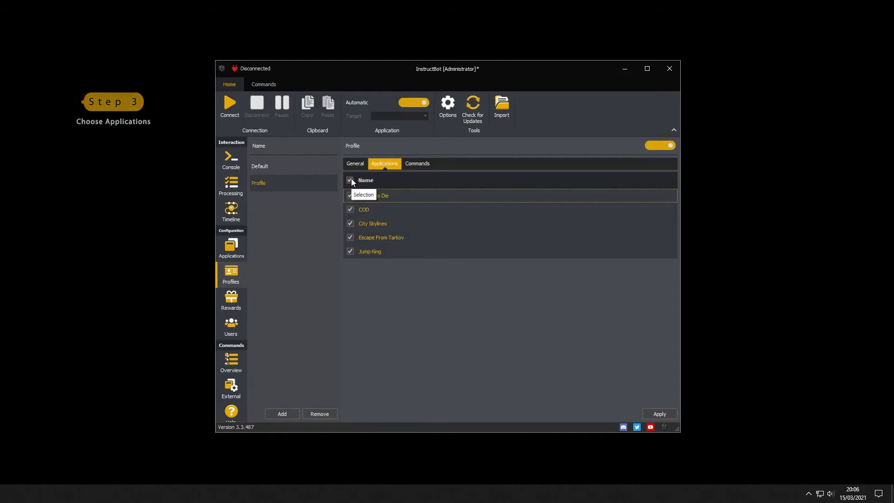
click(417, 164)
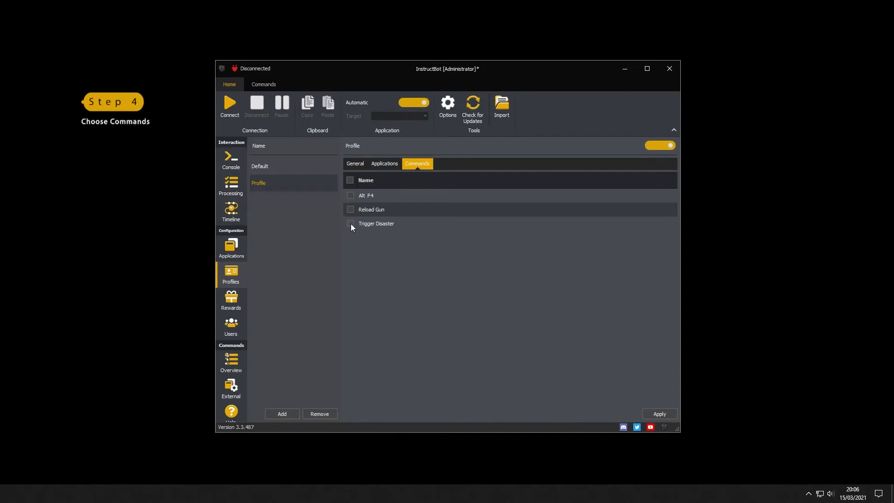
click(352, 195)
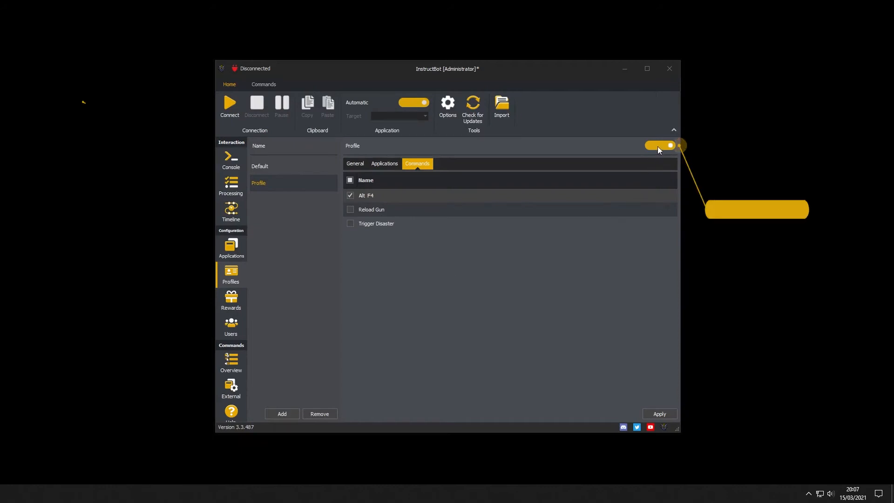
click(660, 146)
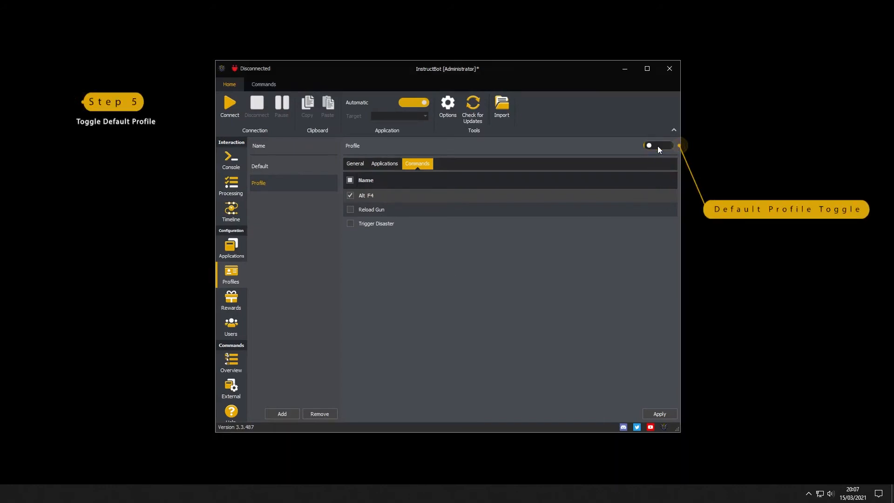
click(659, 145)
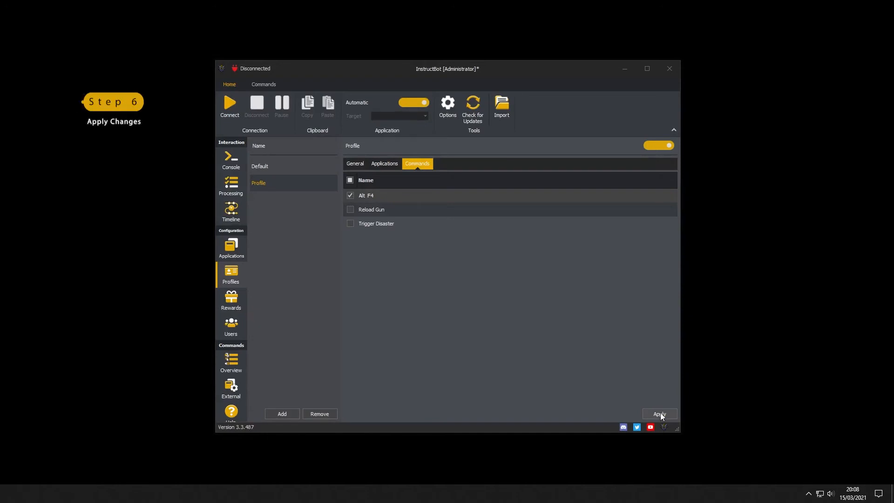
Apply the Common profile, then add another profile named City Skylines
click(659, 414)
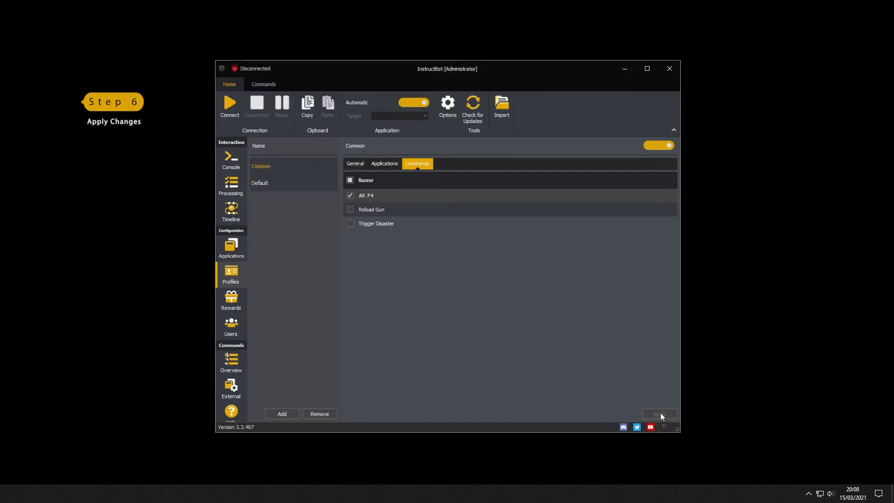
click(281, 413)
text(C)
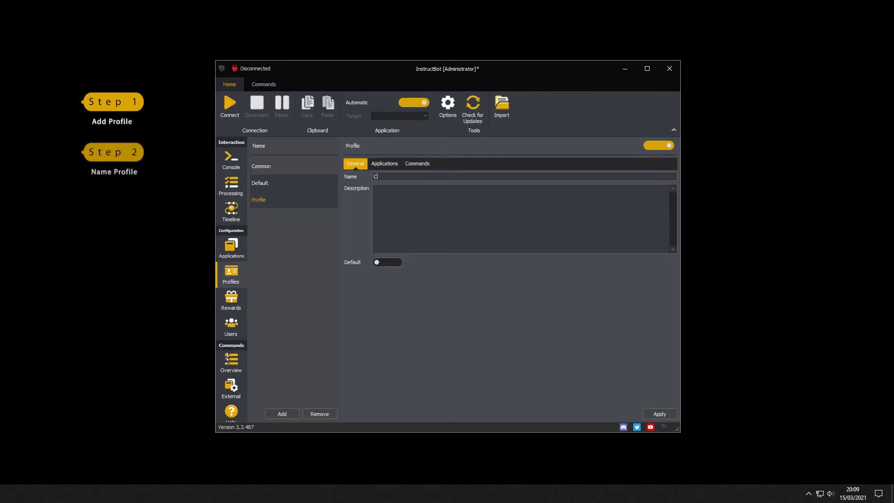
text(ity Skylin)
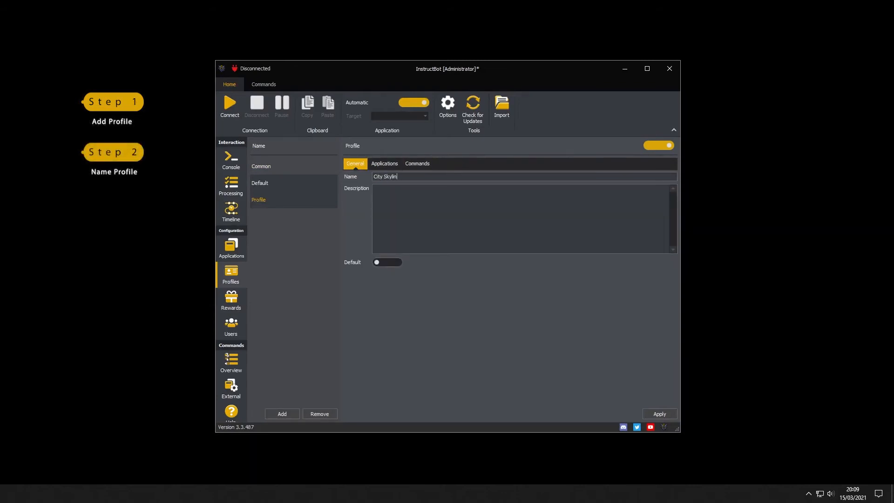
Assign the new profile its applications and the Trigger Disaster command, toggling its switch
click(383, 163)
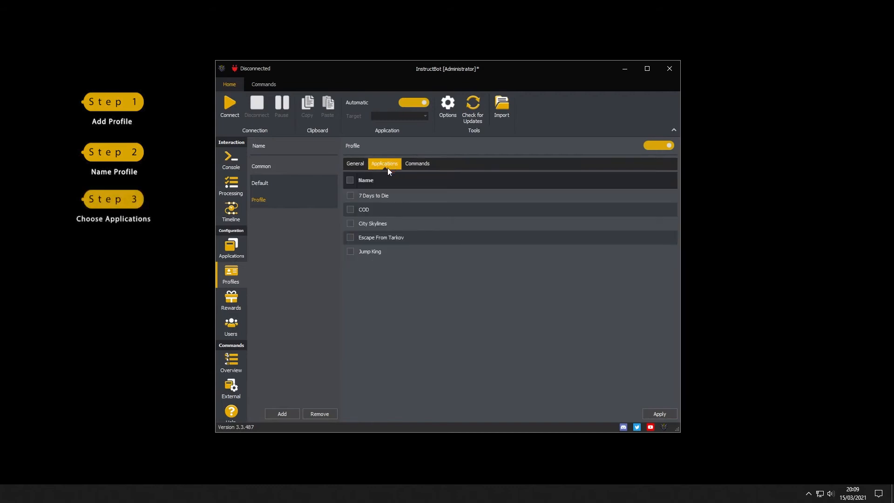
click(417, 164)
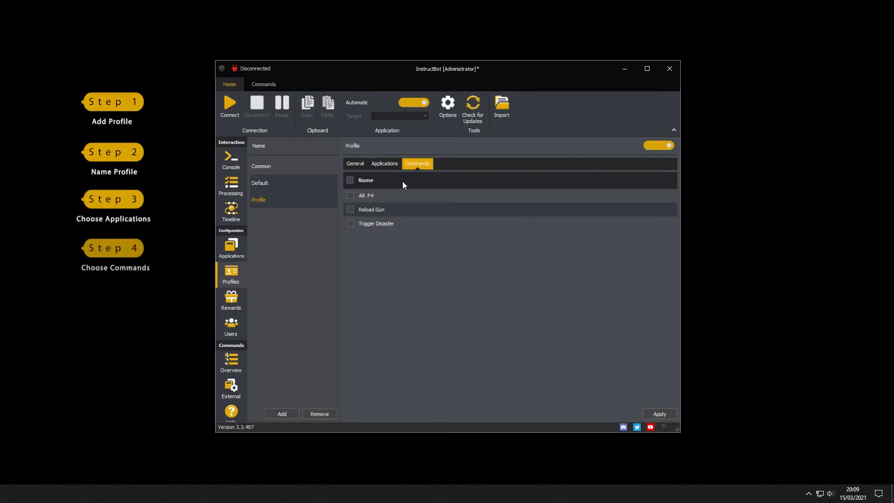
click(350, 222)
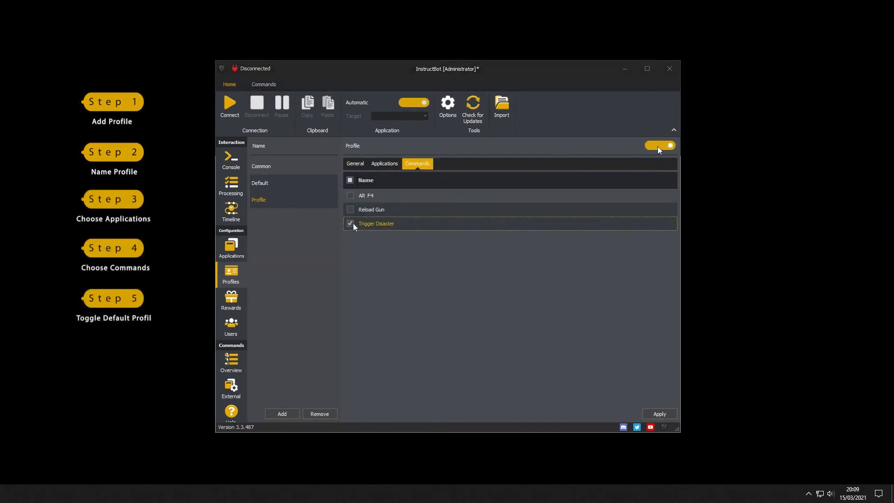
click(660, 145)
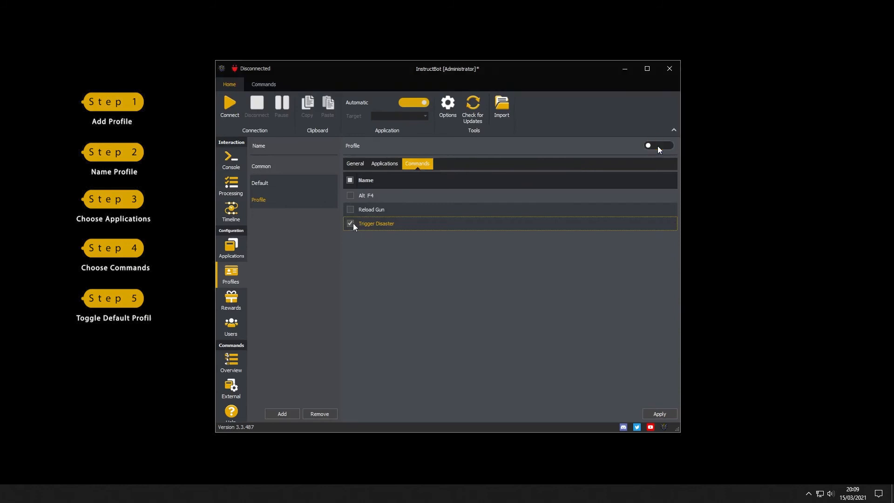
click(658, 145)
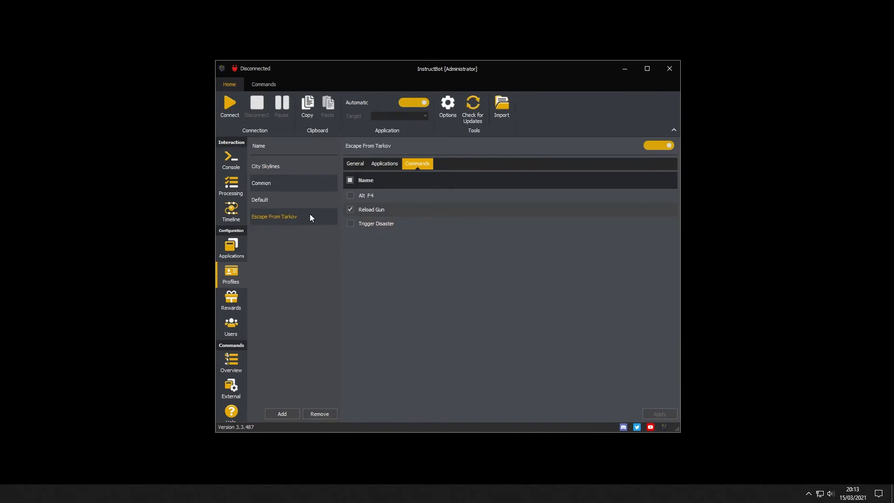
Switch the Default profile off, apply it, and show the commands overview (Alt F4, Reload Gun, Trigger Disaster)
click(260, 200)
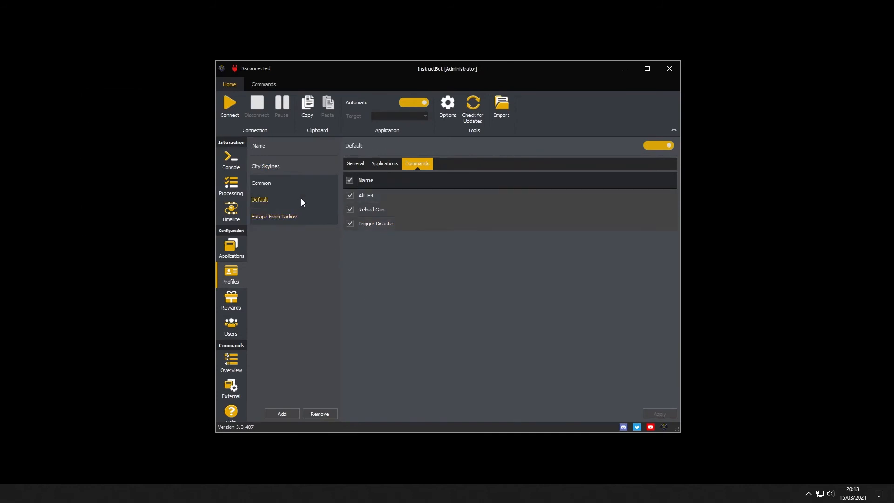
click(658, 146)
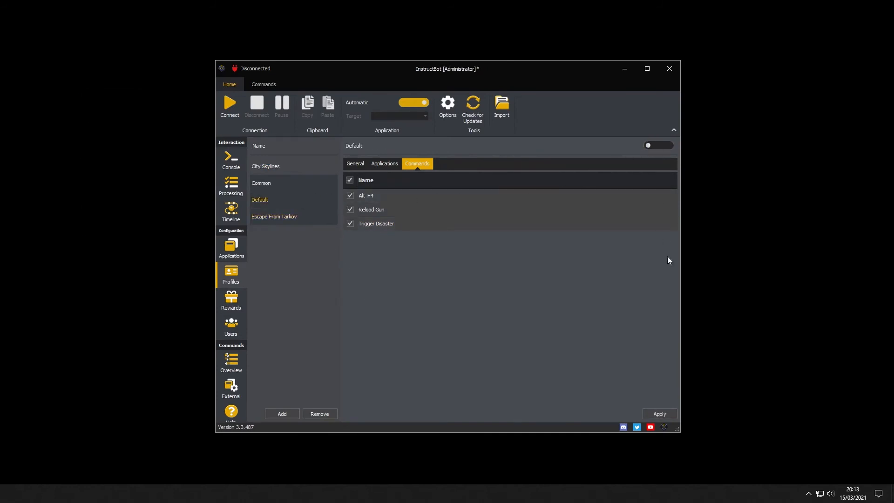
click(659, 414)
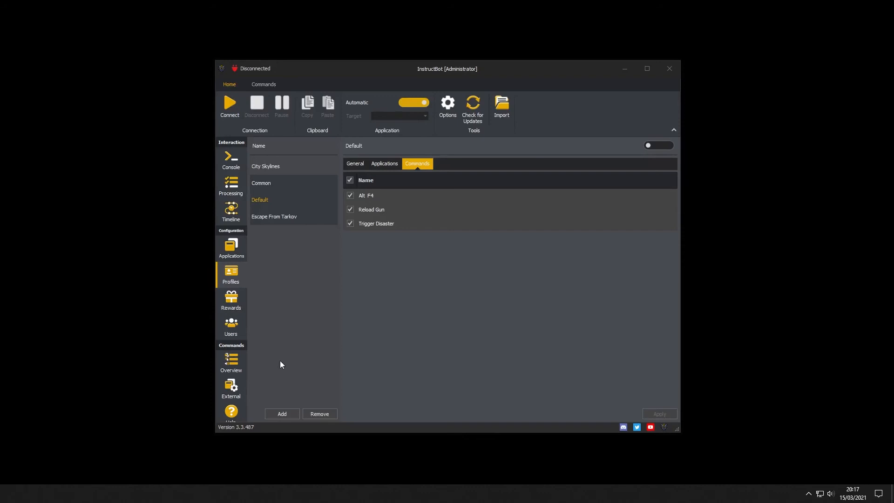
click(231, 363)
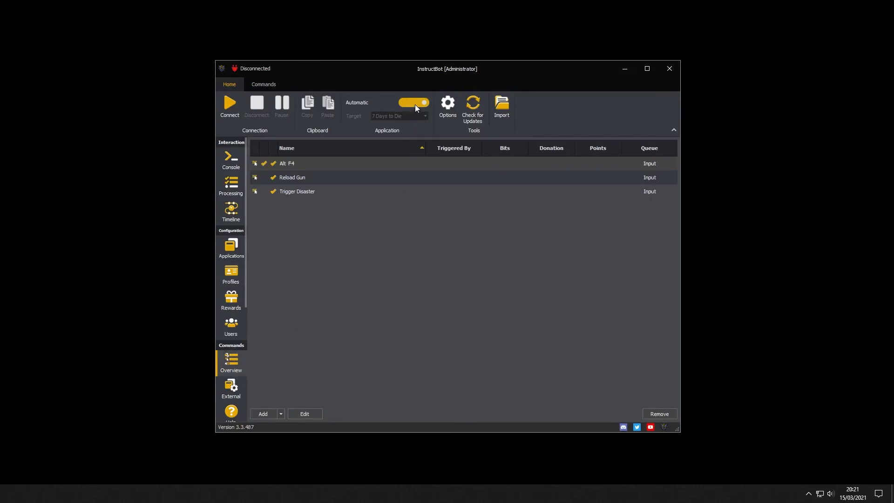
Disable automatic detection and cycle the target through 7 Days to Die and Escape From Tarkov to Jump King
click(413, 103)
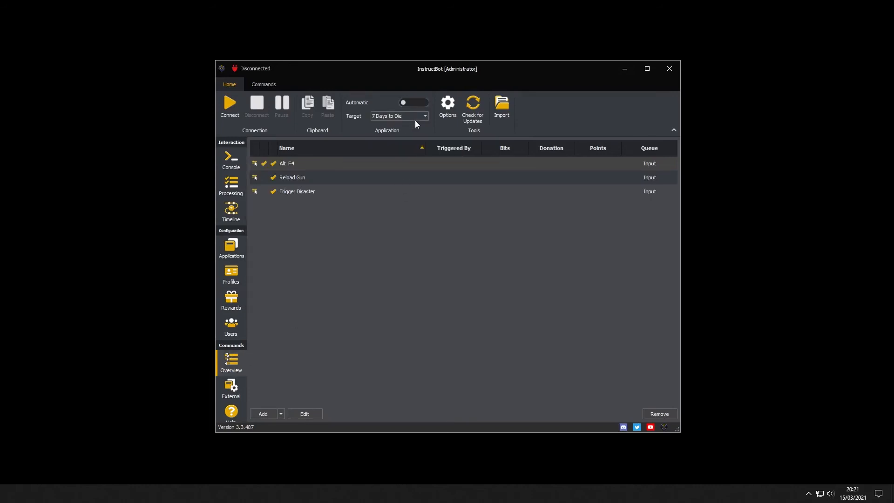
click(425, 116)
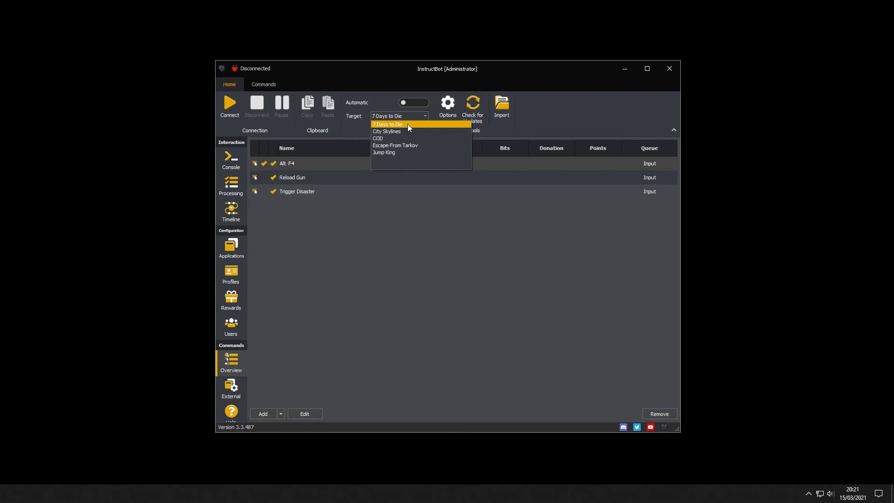
click(387, 123)
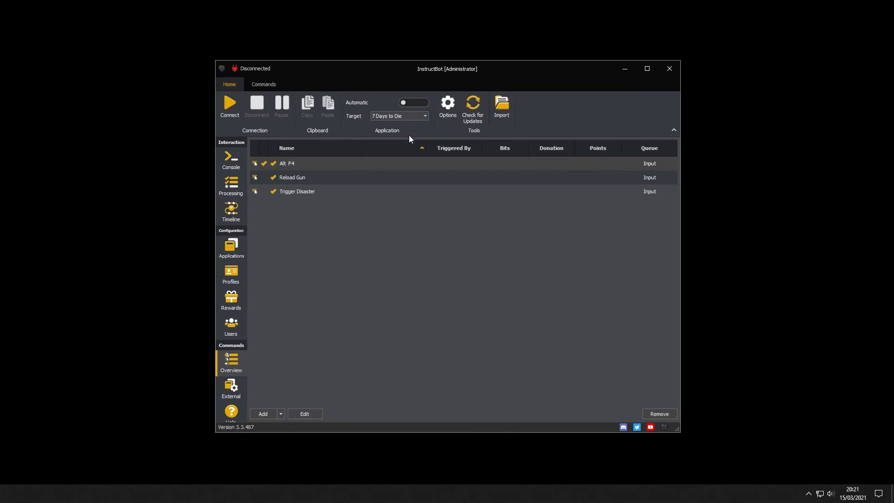
click(425, 116)
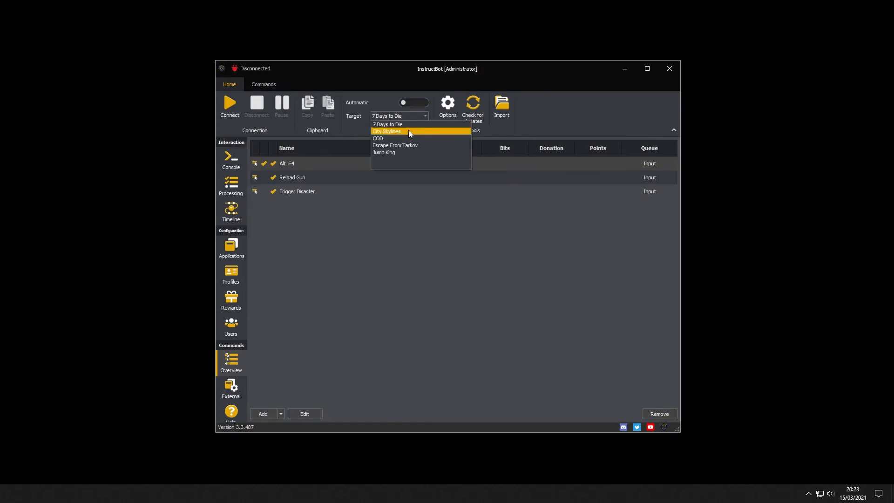
click(386, 131)
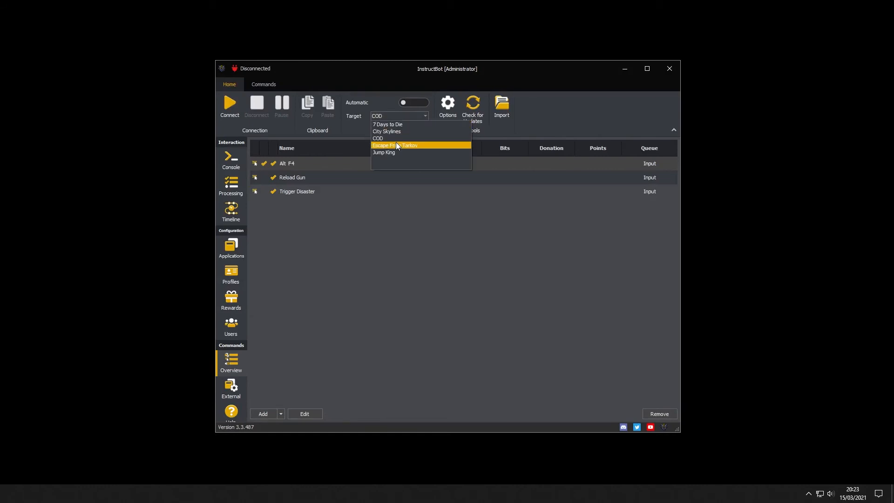
click(393, 146)
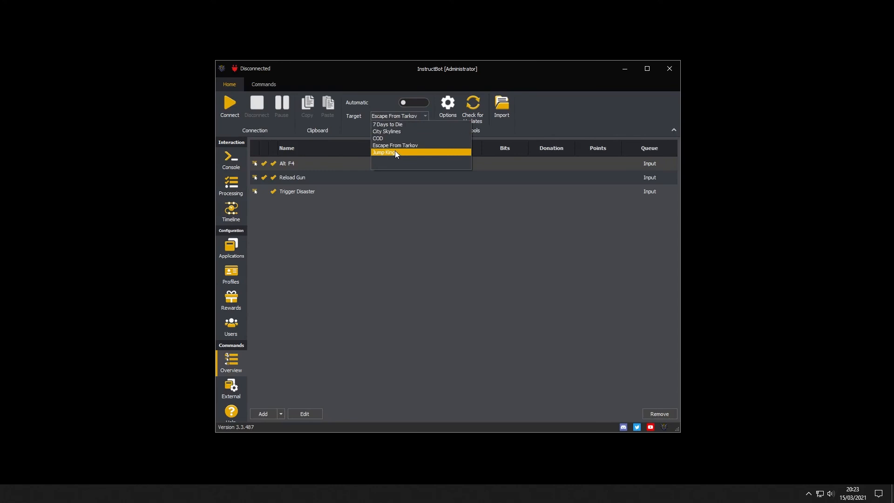
click(383, 152)
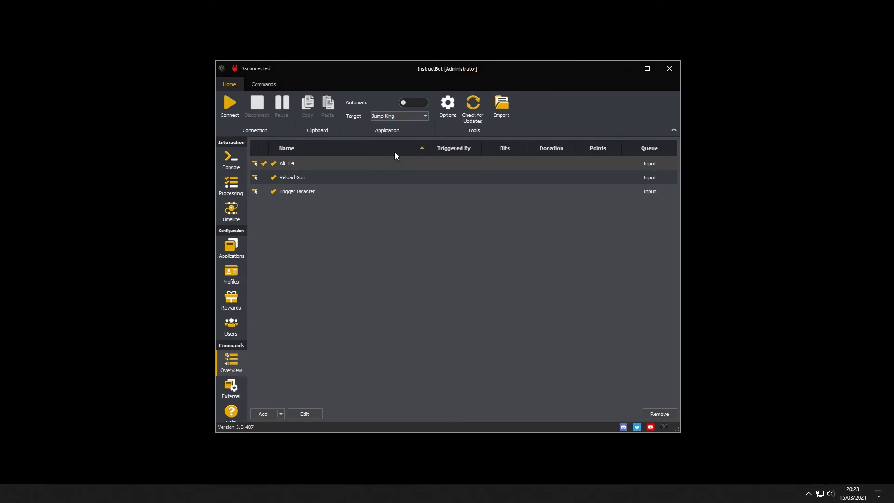